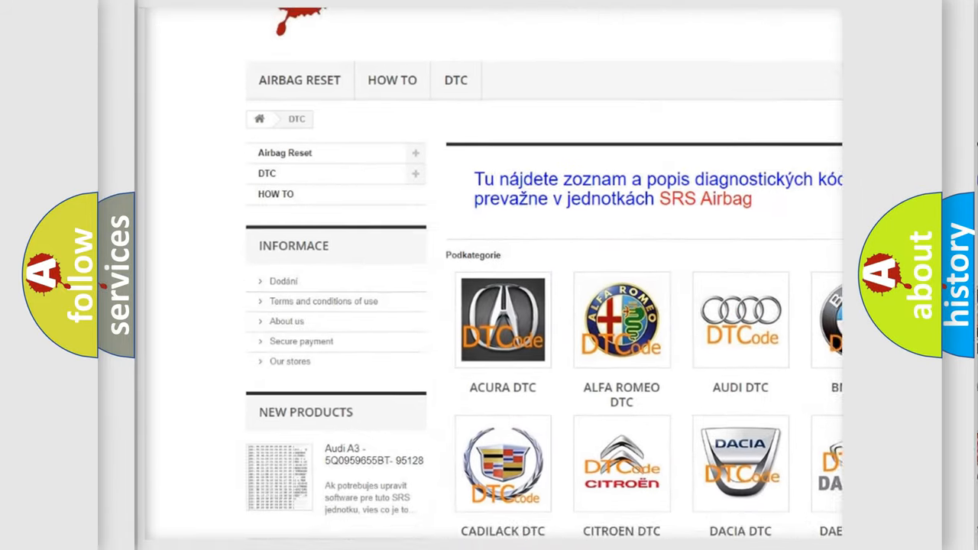
pyautogui.scroll(-3)
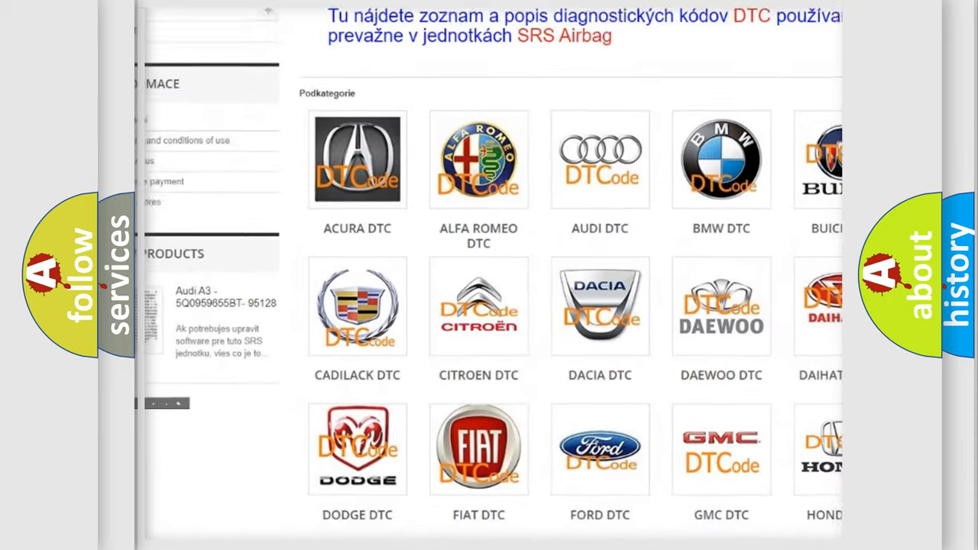
pyautogui.scroll(-3)
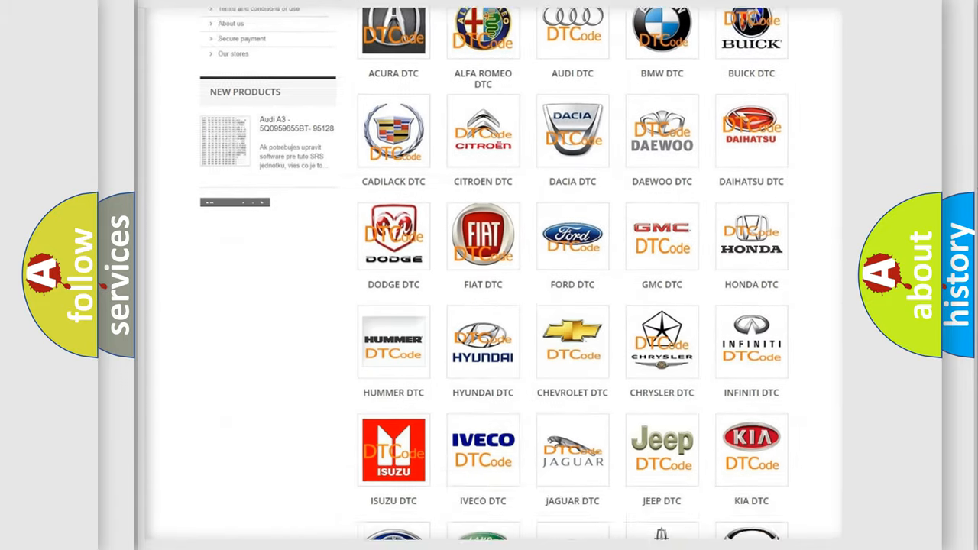
pyautogui.scroll(-3)
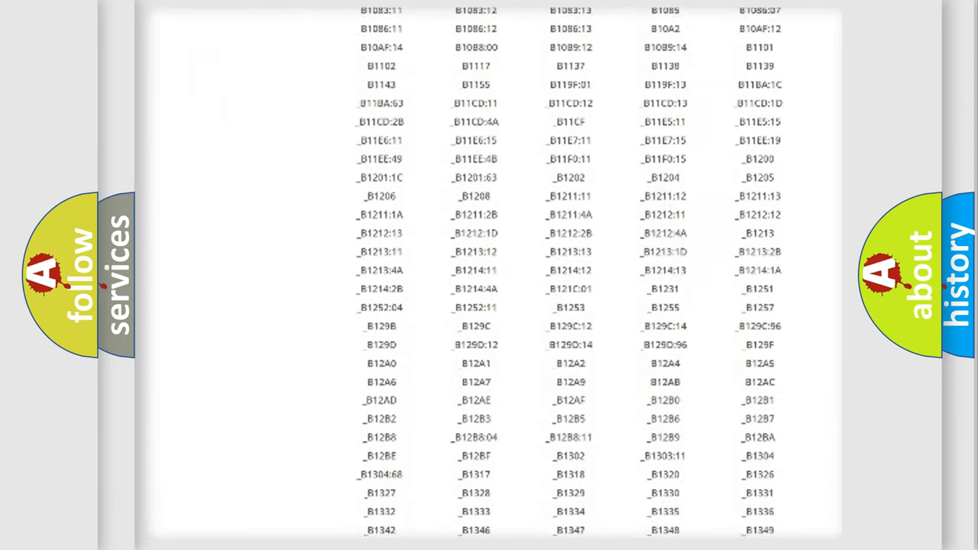
pyautogui.scroll(-3)
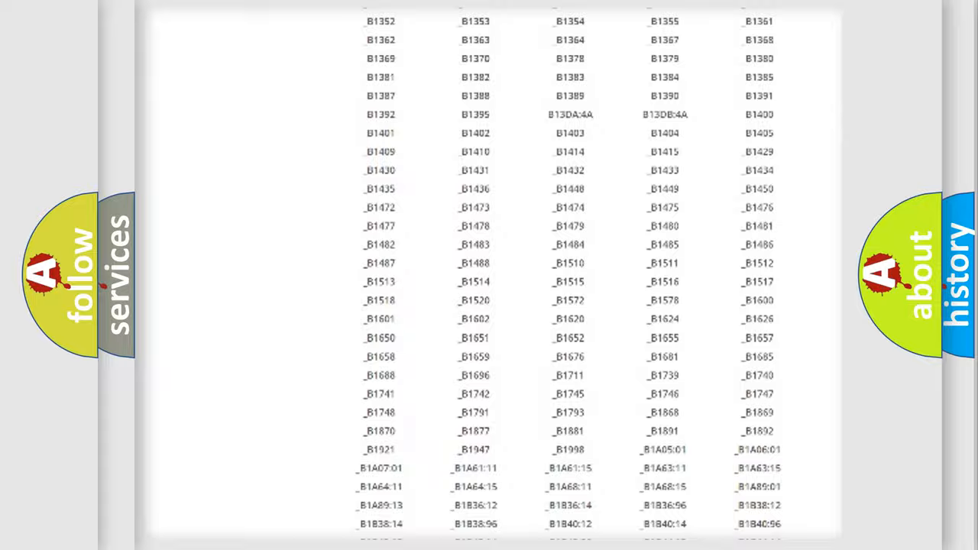